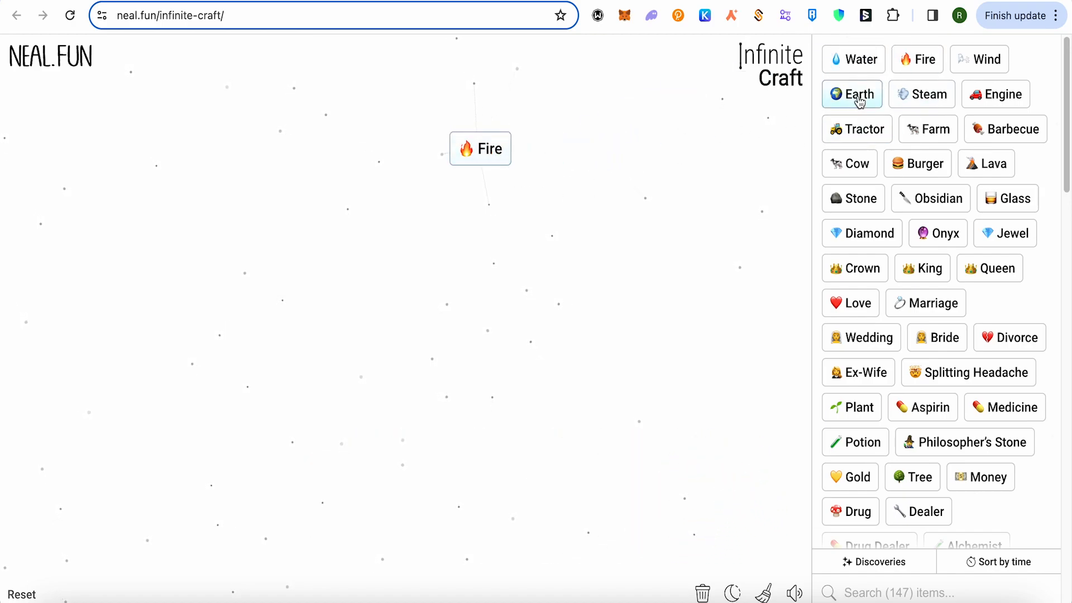
Drop Water onto Fire to make Steam, then merge Steam into a Train.
left_click_drag(854, 59, 488, 142)
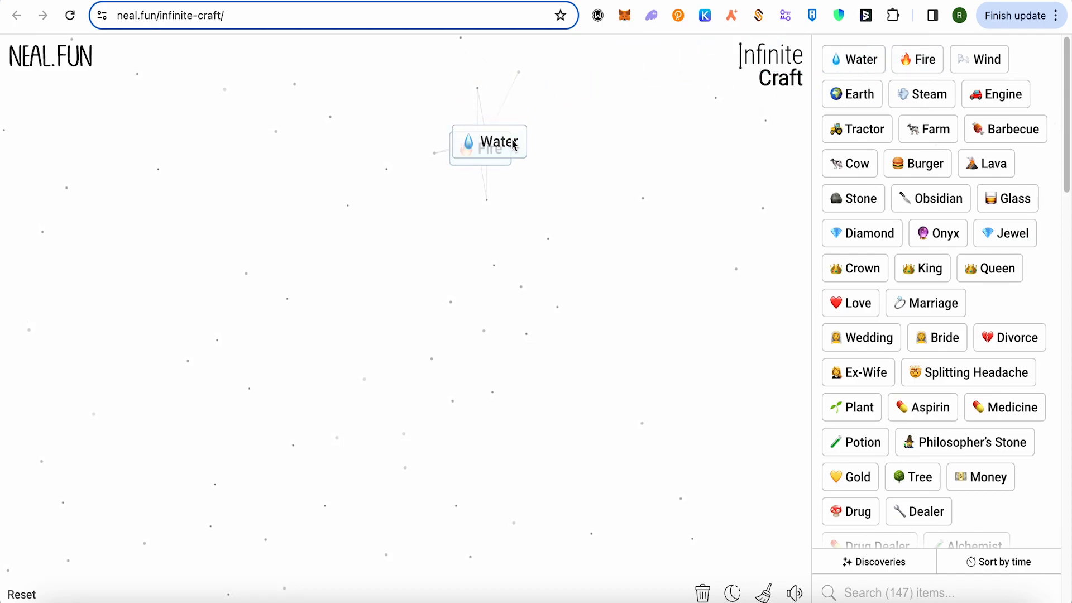
left_click_drag(486, 144, 486, 144)
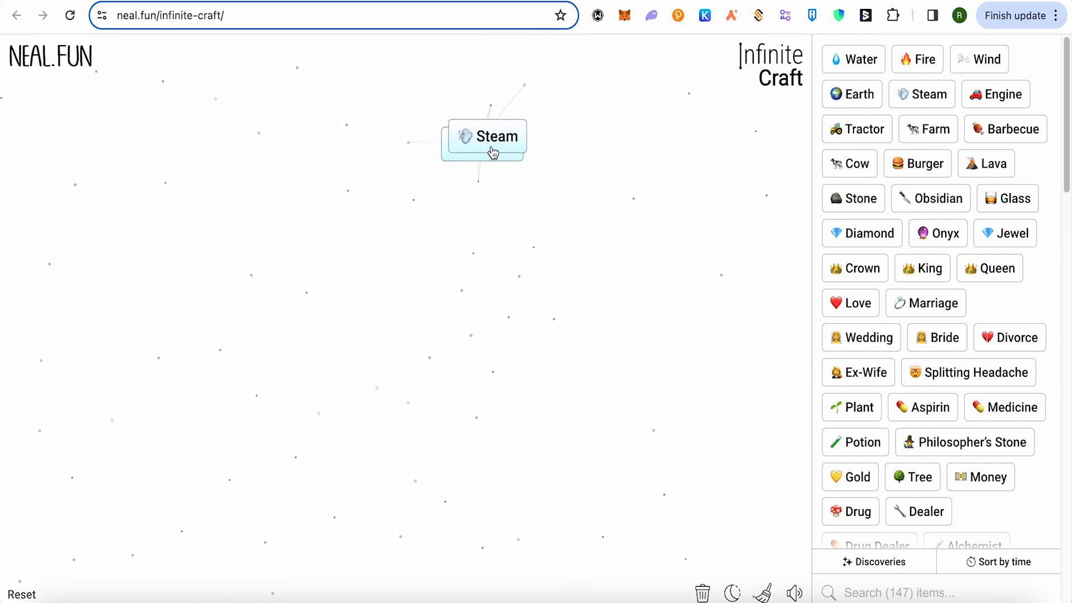
left_click(494, 140)
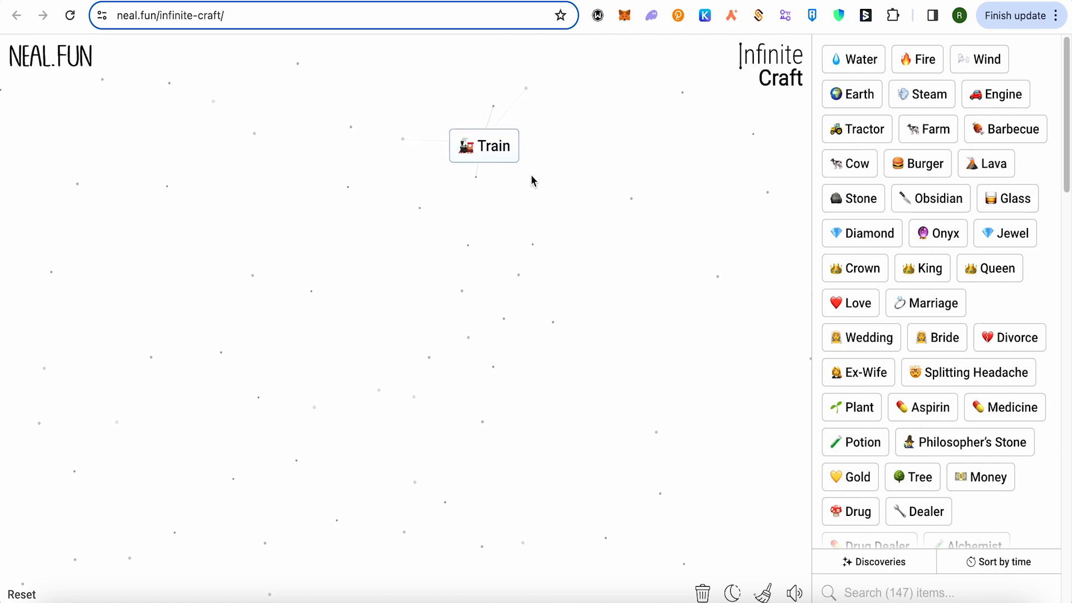
Move Train to the left and search 'rock' to bring Rocket onto the board.
left_click_drag(484, 146, 301, 124)
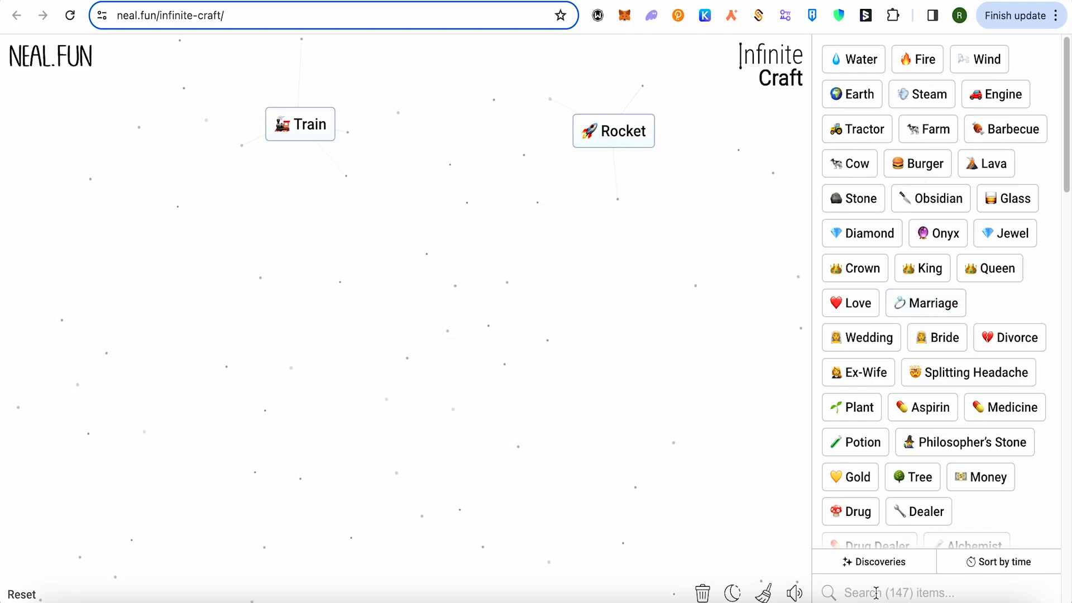
type("rock")
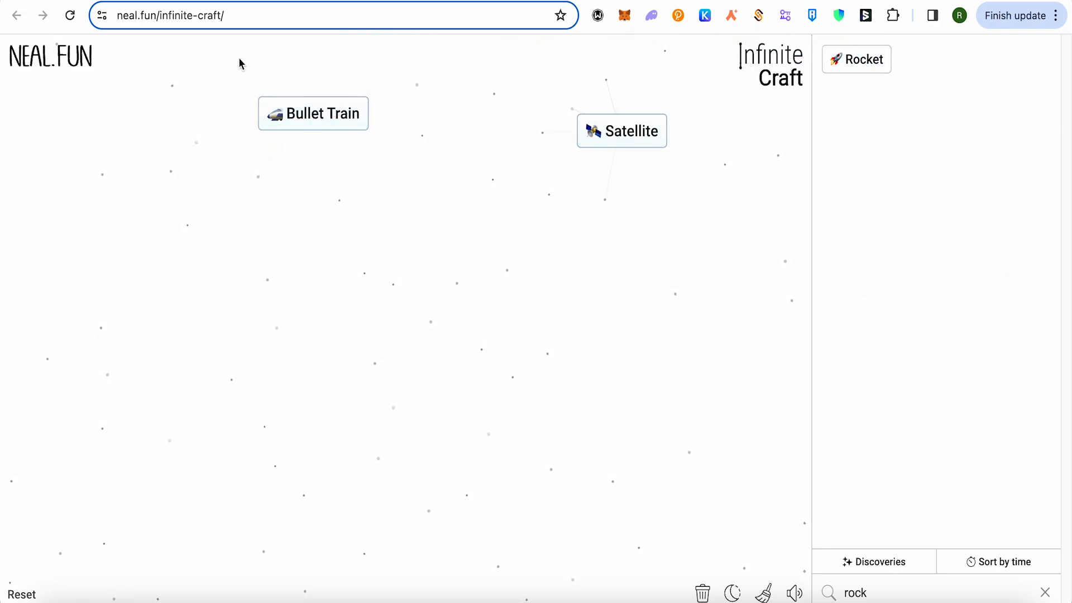
mouse_move(312, 114)
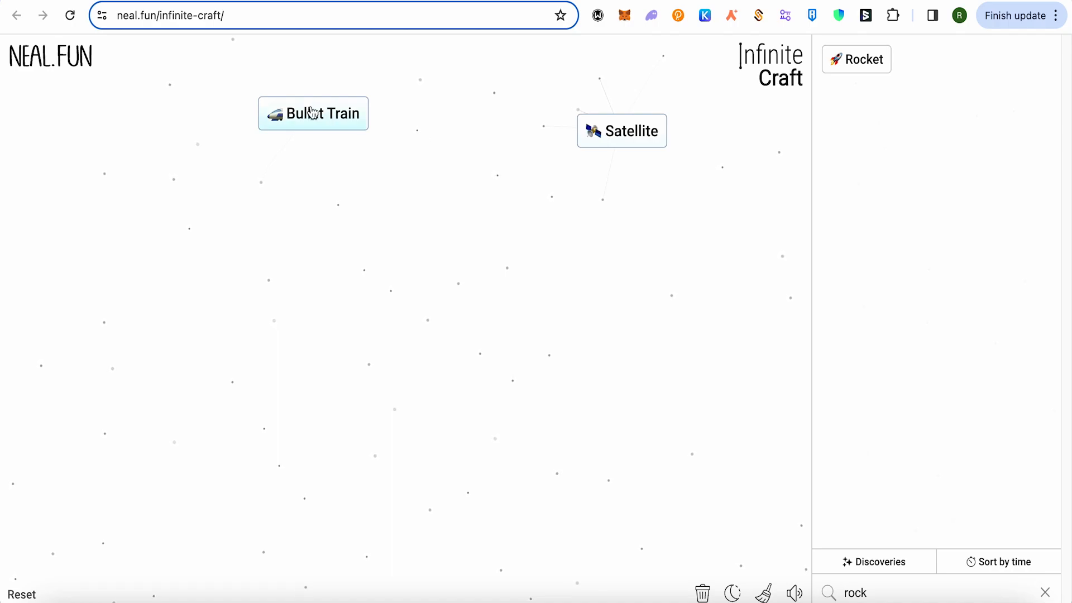
Merge Bullet Train with Satellite into Internet and reposition it on the canvas.
left_click_drag(313, 114, 632, 150)
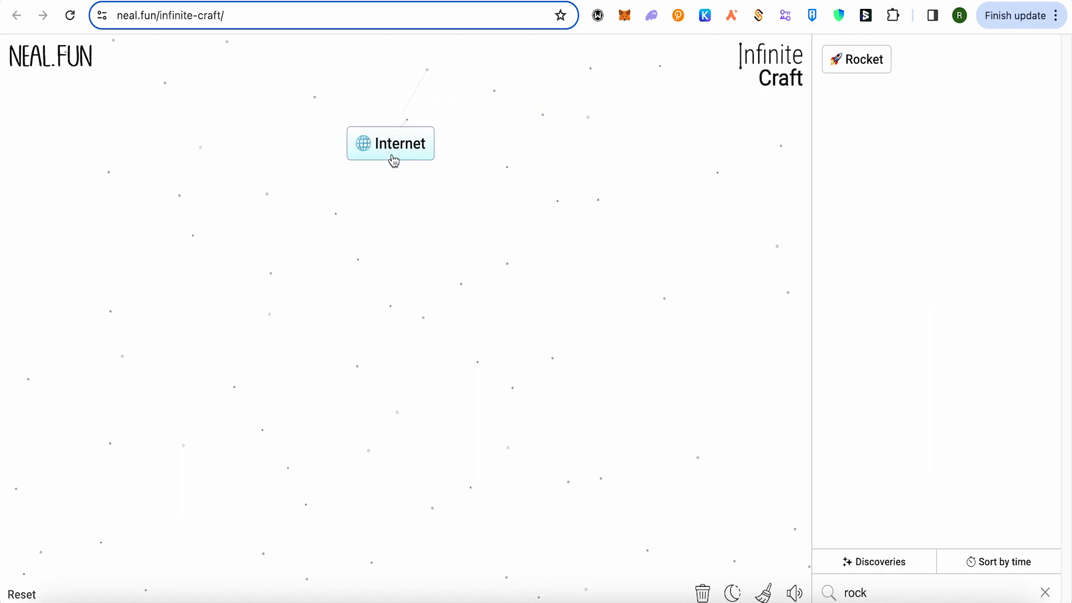
left_click_drag(390, 144, 397, 191)
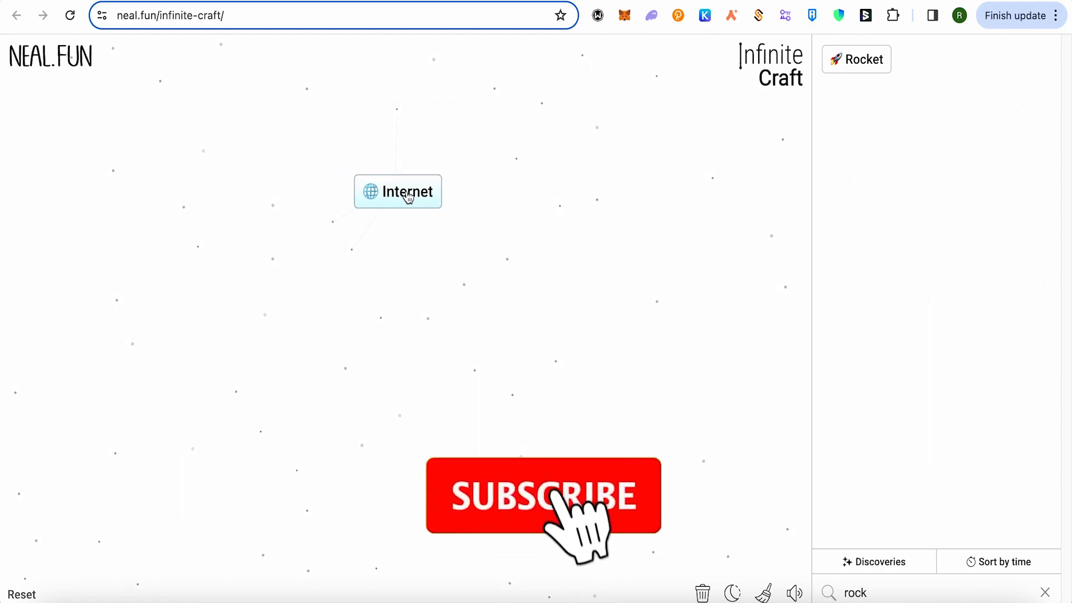
left_click(542, 500)
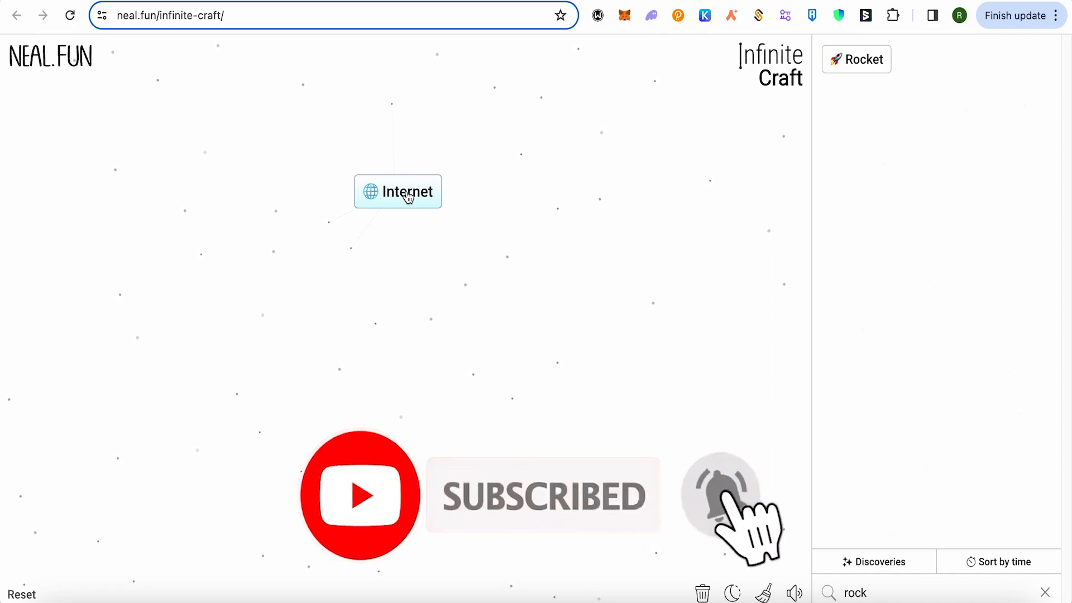